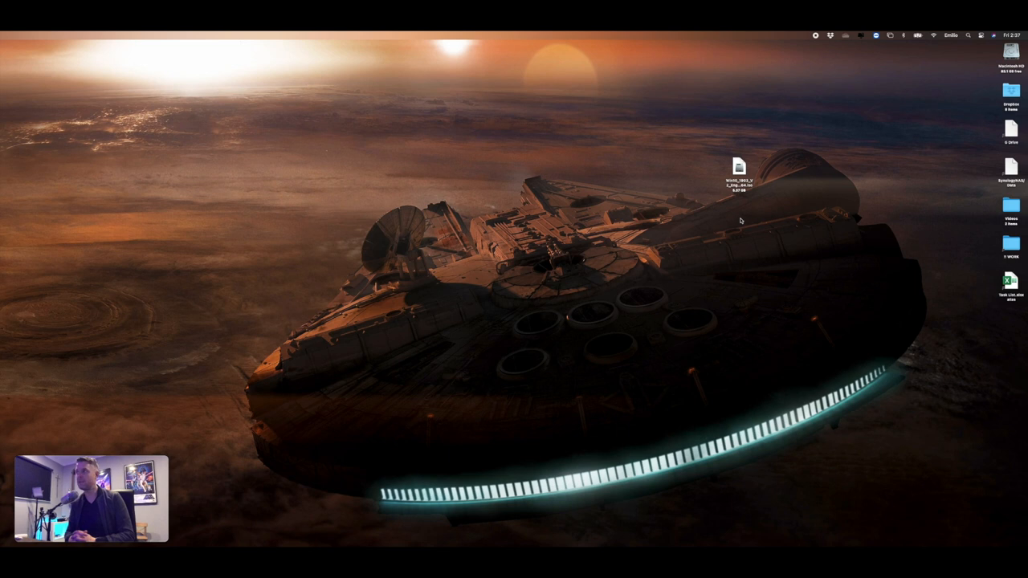
Step: Search Spotlight for 'boot' to find Boot Camp Assistant
{"action": "left_click", "coordinate": [738, 168]}
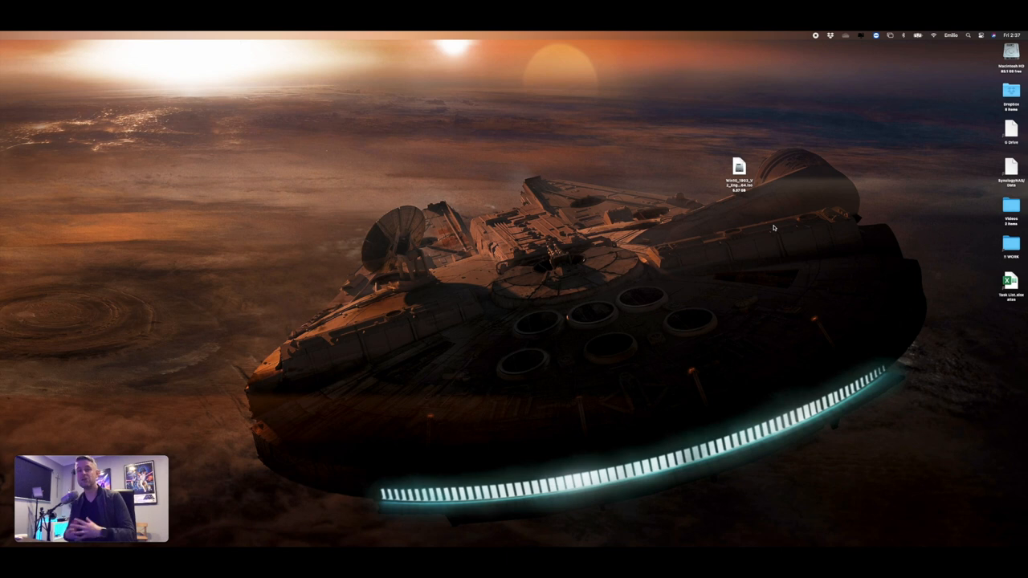
{"action": "mouse_move", "coordinate": [755, 214]}
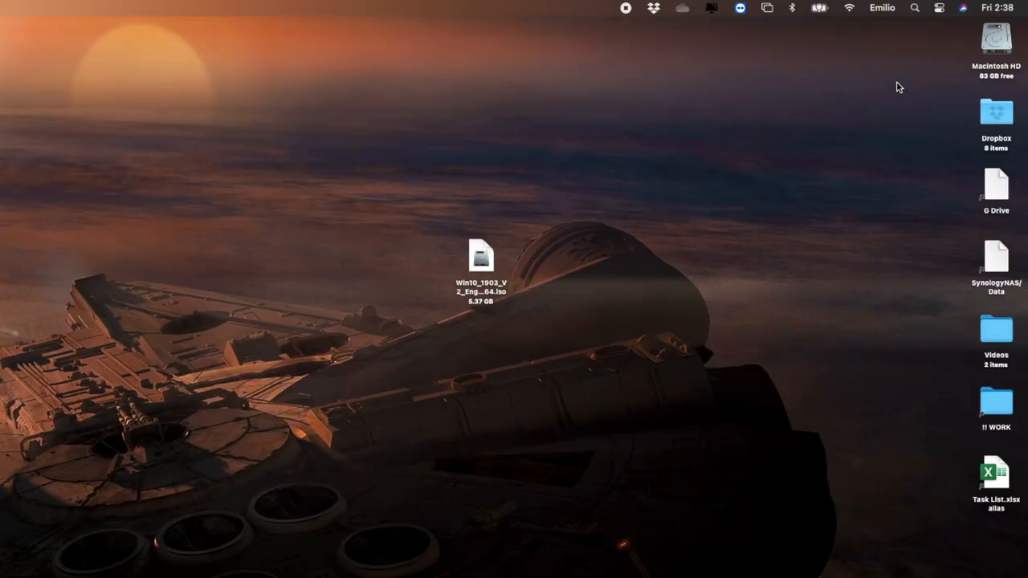
{"action": "left_click", "coordinate": [915, 8]}
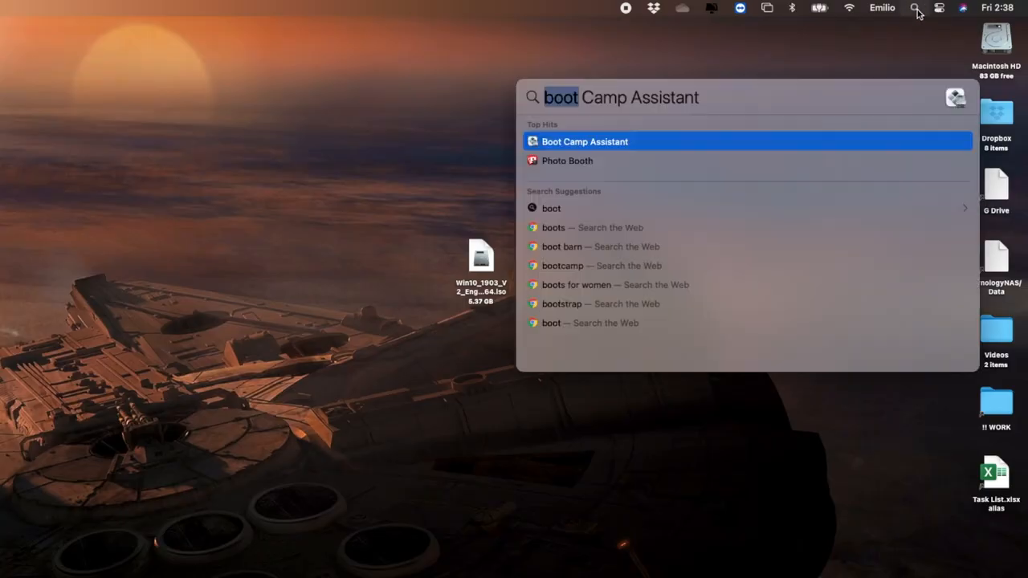
{"action": "mouse_move", "coordinate": [918, 19]}
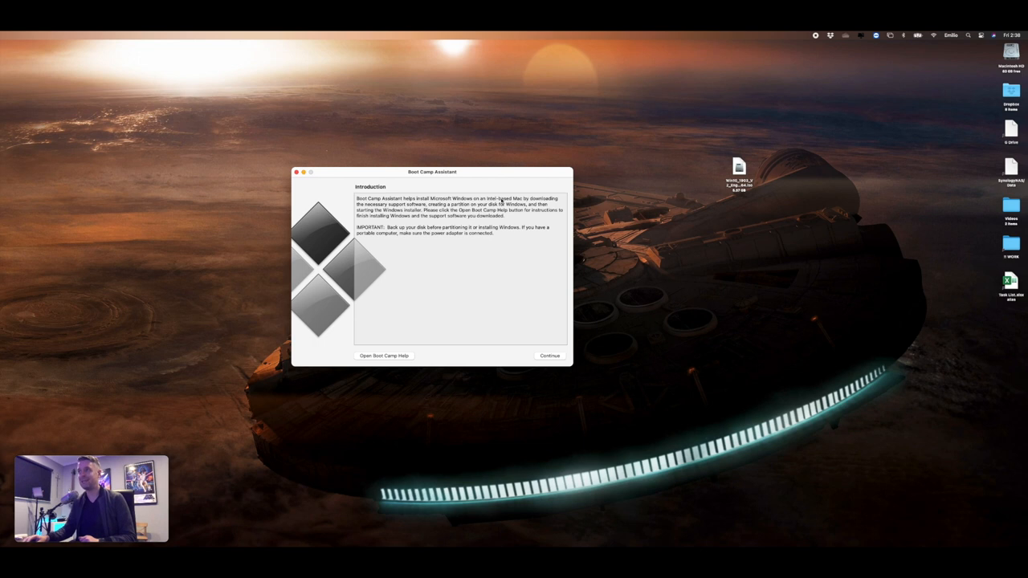
{"action": "mouse_move", "coordinate": [509, 203]}
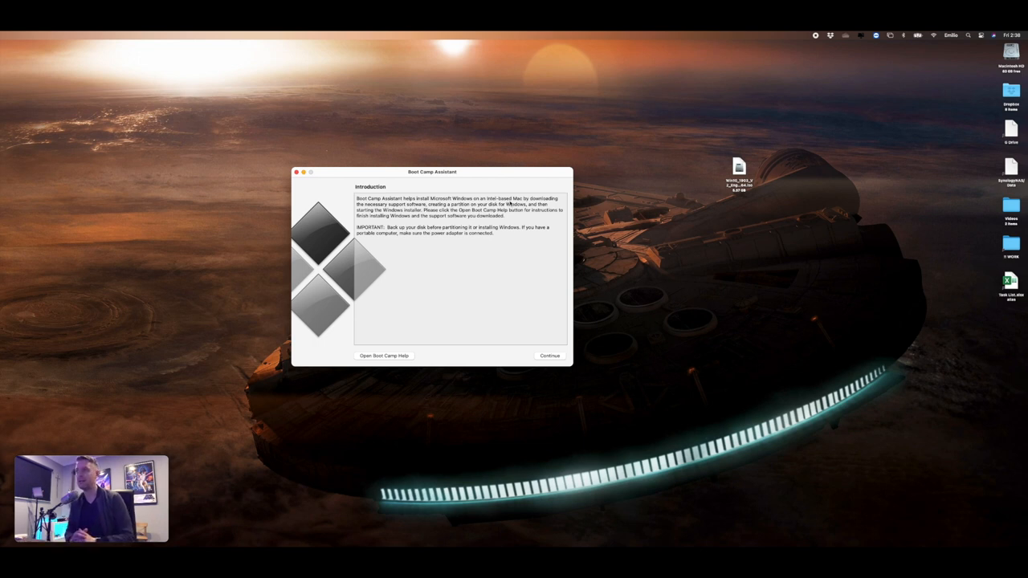
{"action": "mouse_move", "coordinate": [509, 192]}
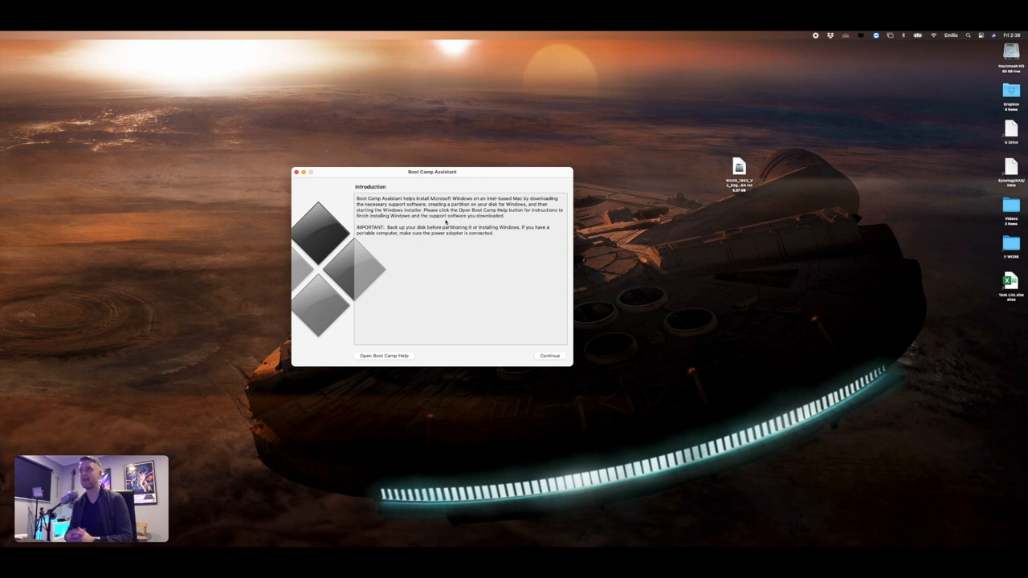
{"action": "mouse_move", "coordinate": [444, 249]}
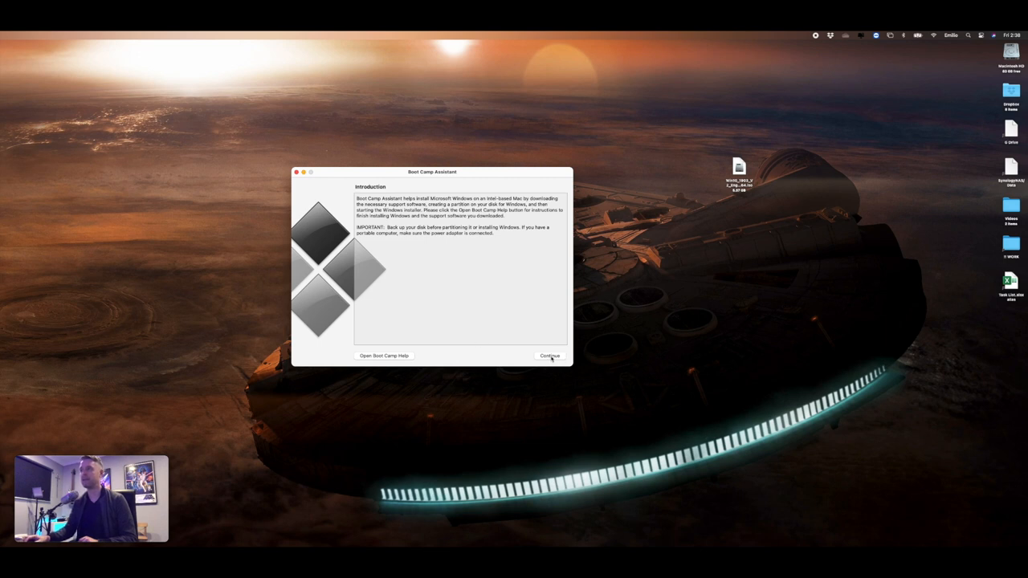
Step: Continue past the introduction and keep Win10_1903_V2_English_x64.iso as the install image
{"action": "left_click", "coordinate": [550, 356]}
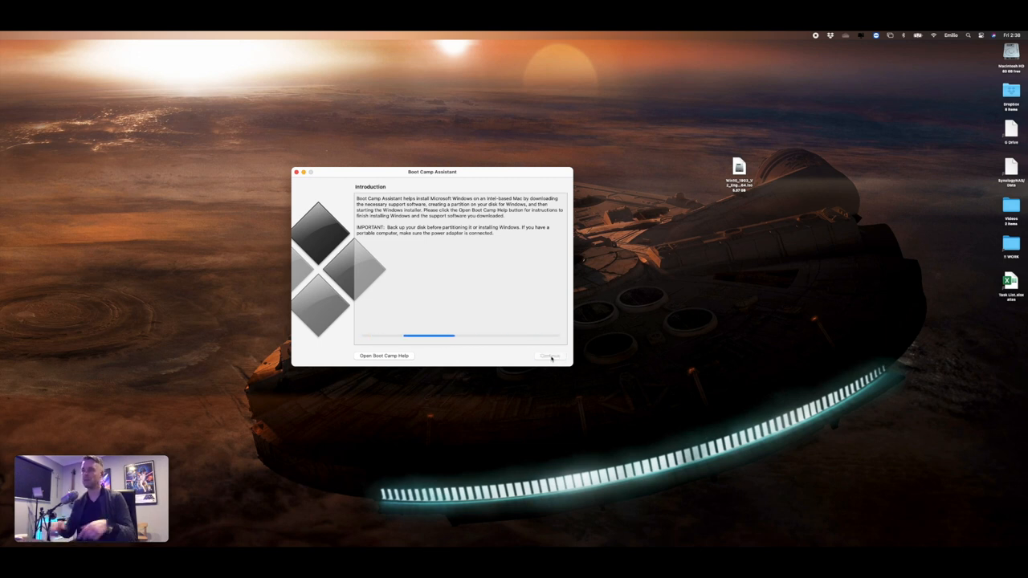
{"action": "left_click", "coordinate": [549, 356]}
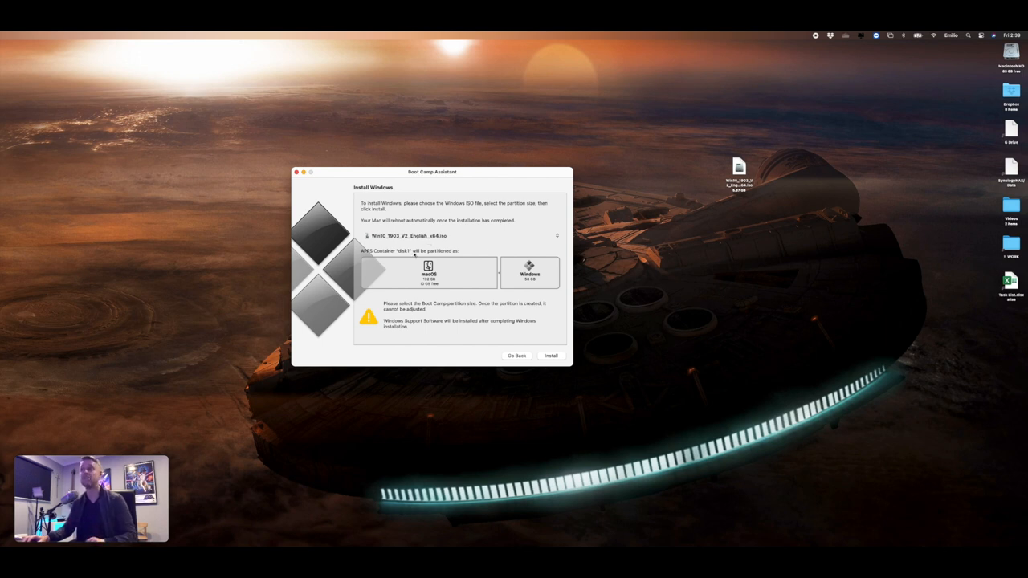
{"action": "mouse_move", "coordinate": [675, 202]}
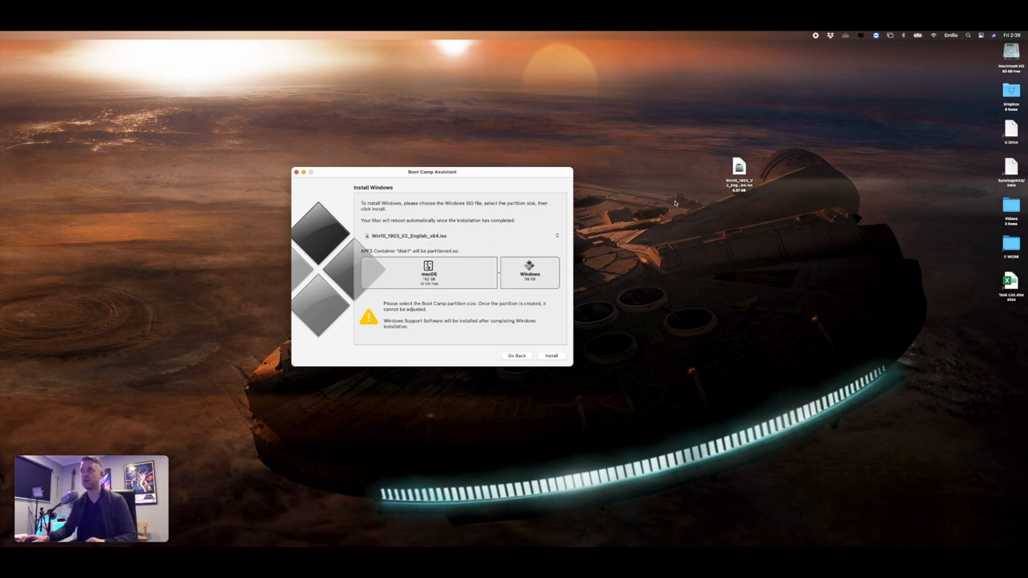
{"action": "mouse_move", "coordinate": [636, 204]}
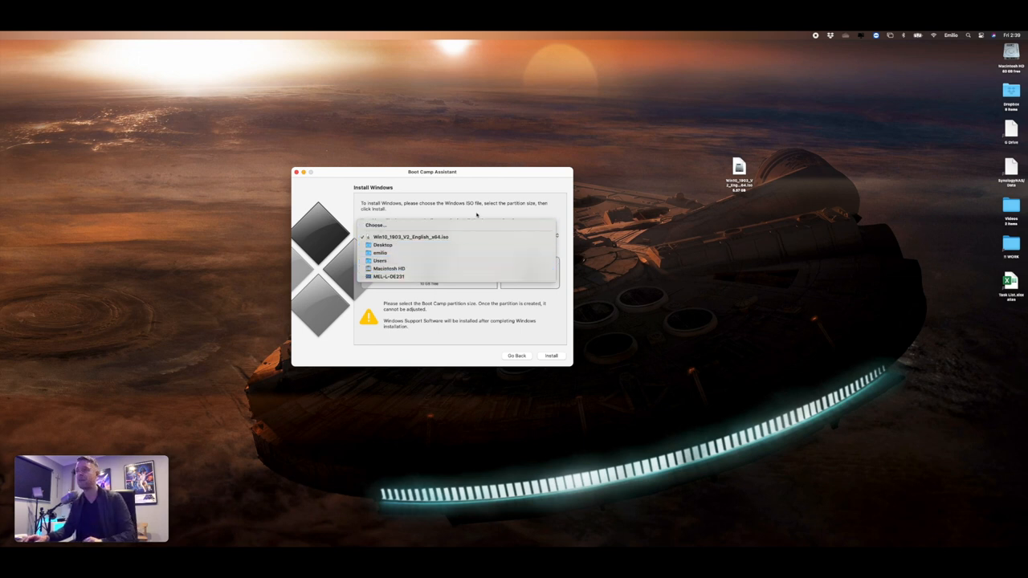
{"action": "left_click", "coordinate": [410, 237]}
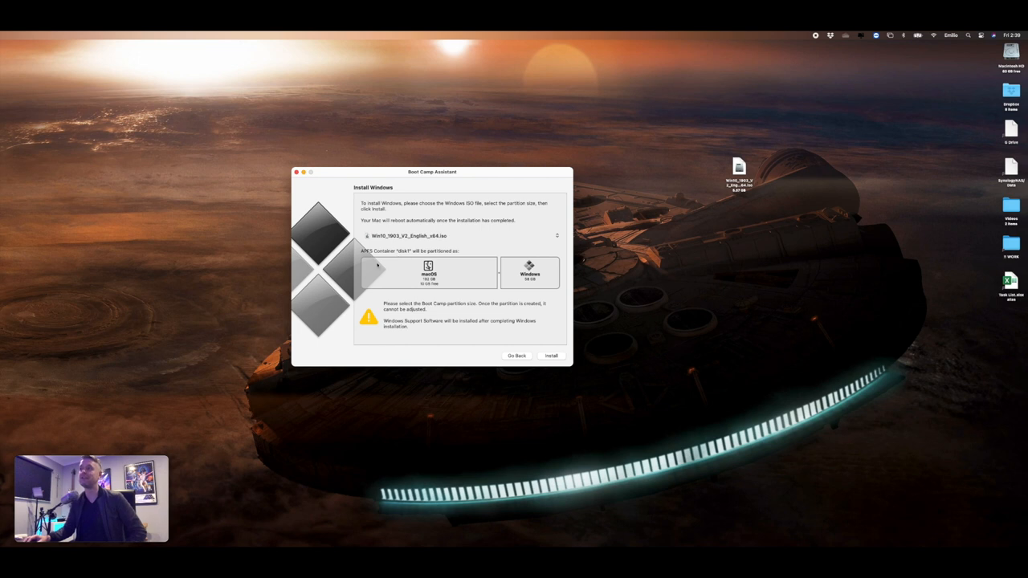
{"action": "mouse_move", "coordinate": [472, 278]}
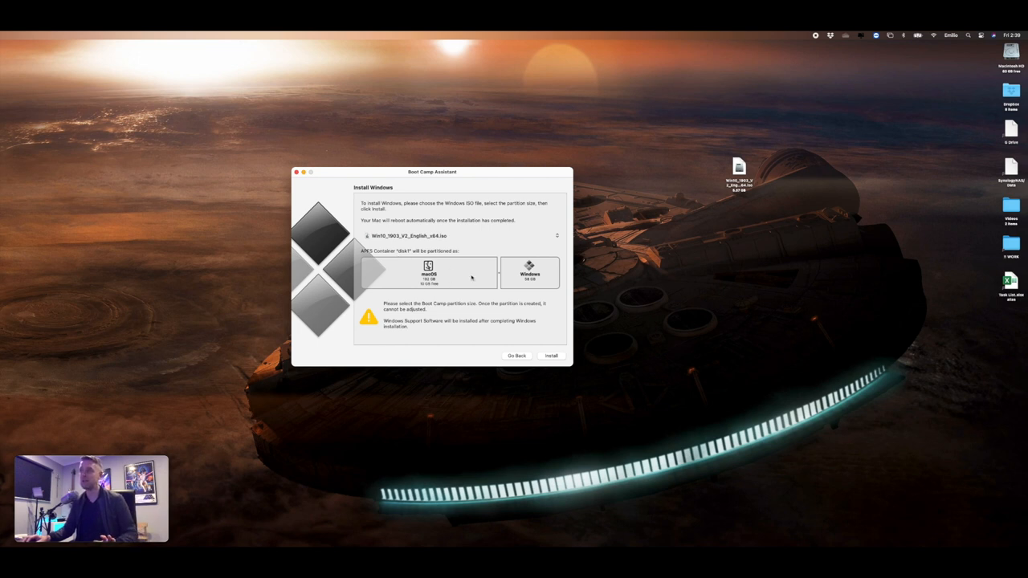
{"action": "mouse_move", "coordinate": [413, 267]}
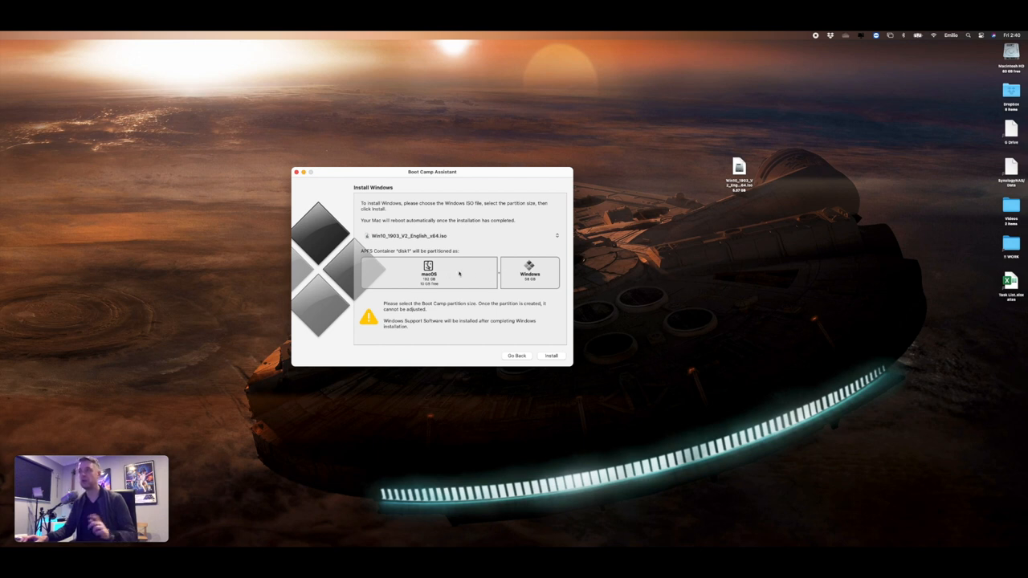
{"action": "mouse_move", "coordinate": [504, 275]}
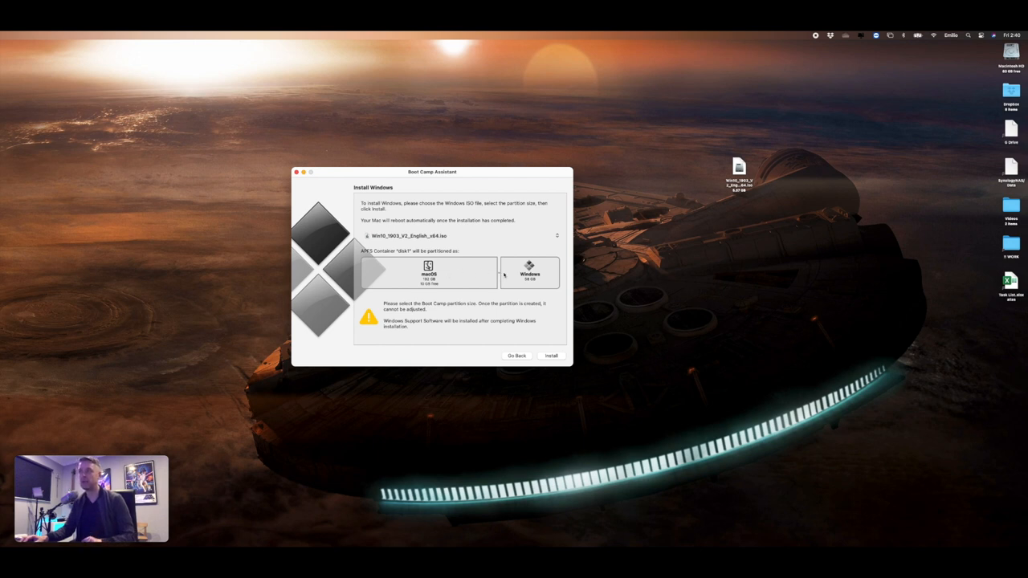
{"action": "mouse_move", "coordinate": [533, 285]}
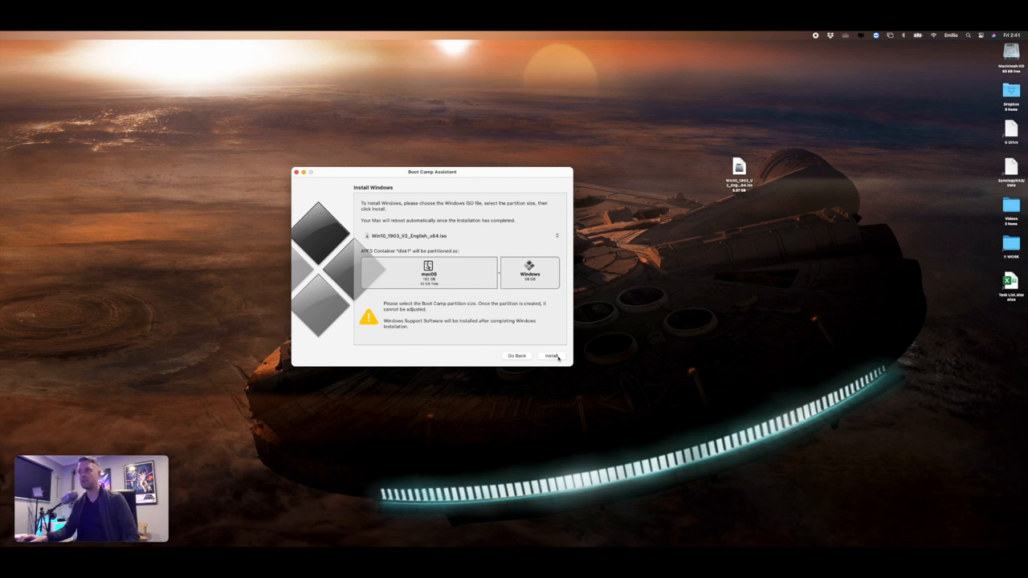
Step: Start the install so Boot Camp partitions the disk and reboots into Windows Setup
{"action": "left_click", "coordinate": [552, 356]}
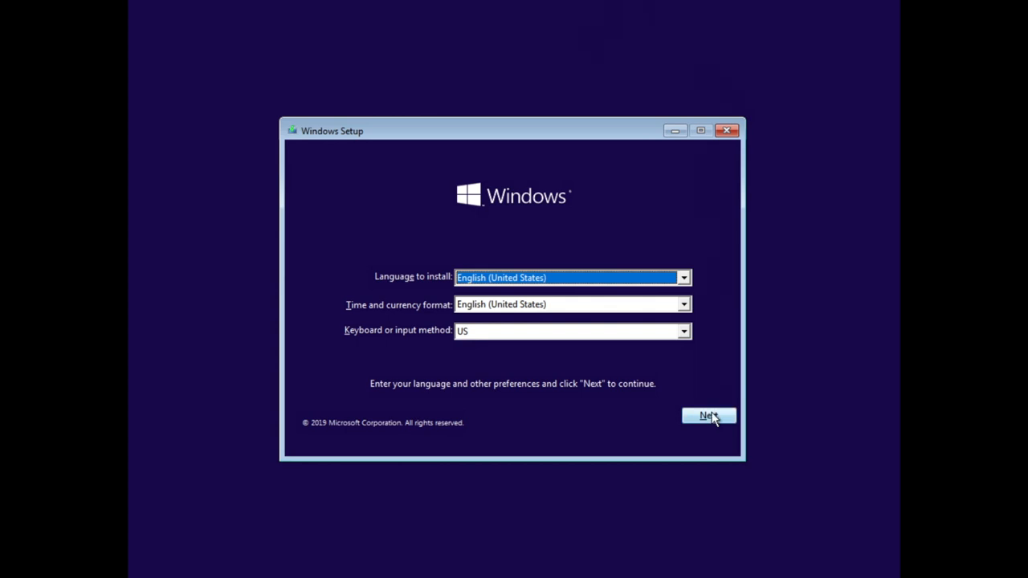
Step: Accept the English/US settings, skip the product key, and select Windows 10 Pro
{"action": "left_click", "coordinate": [708, 416]}
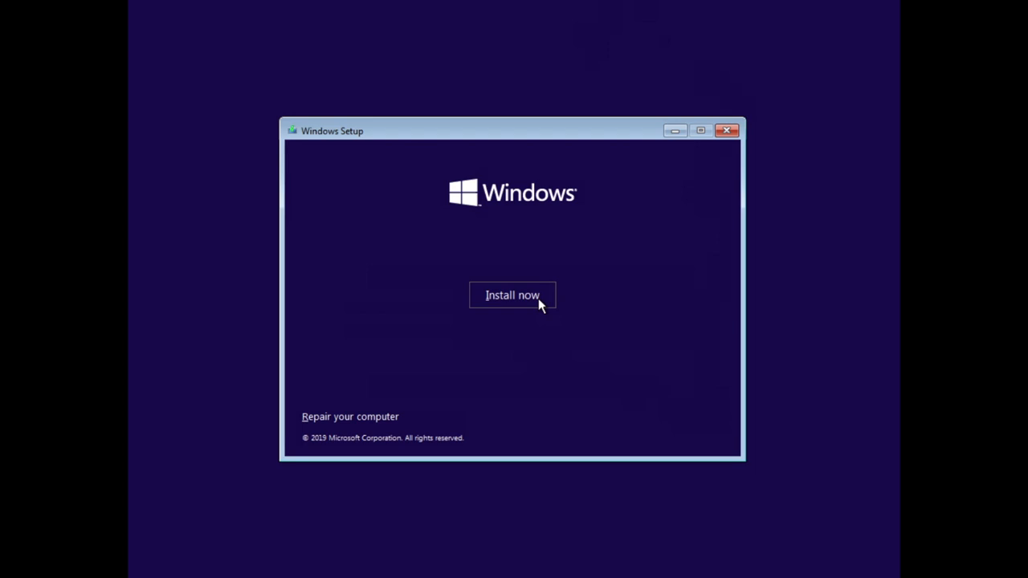
{"action": "left_click", "coordinate": [513, 295]}
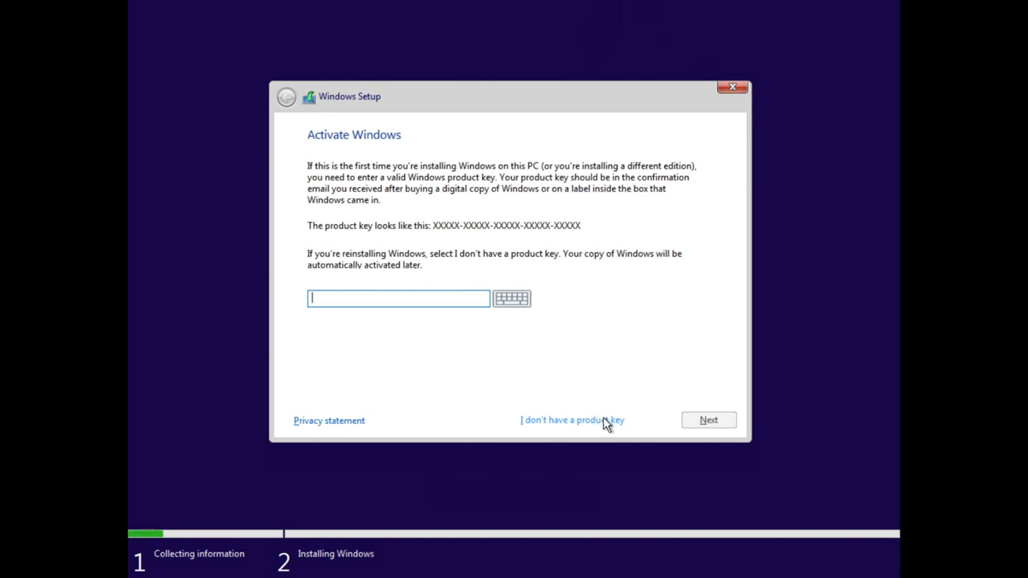
{"action": "left_click", "coordinate": [571, 420]}
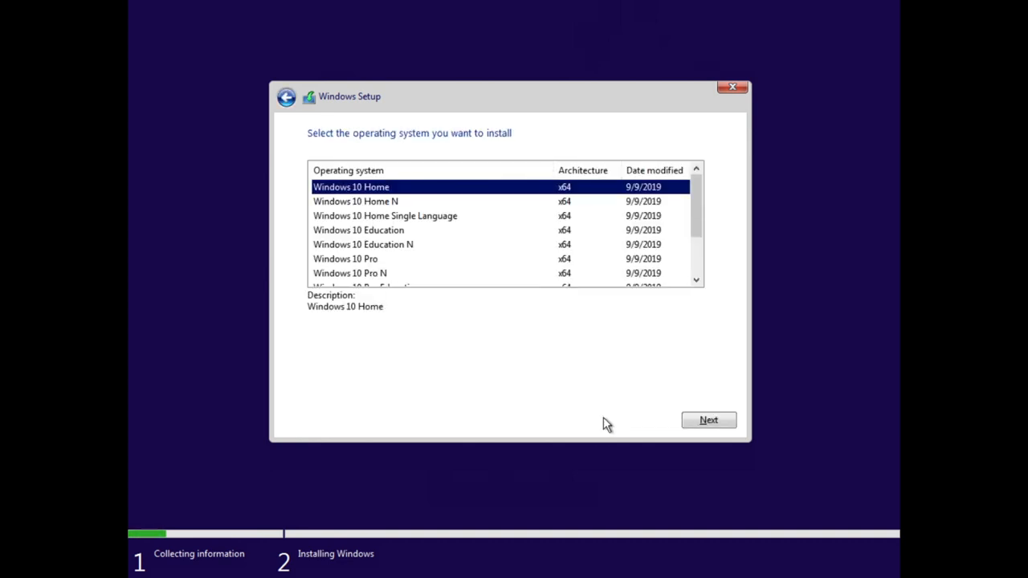
{"action": "scroll", "scroll_direction": "down", "scroll_amount": 3}
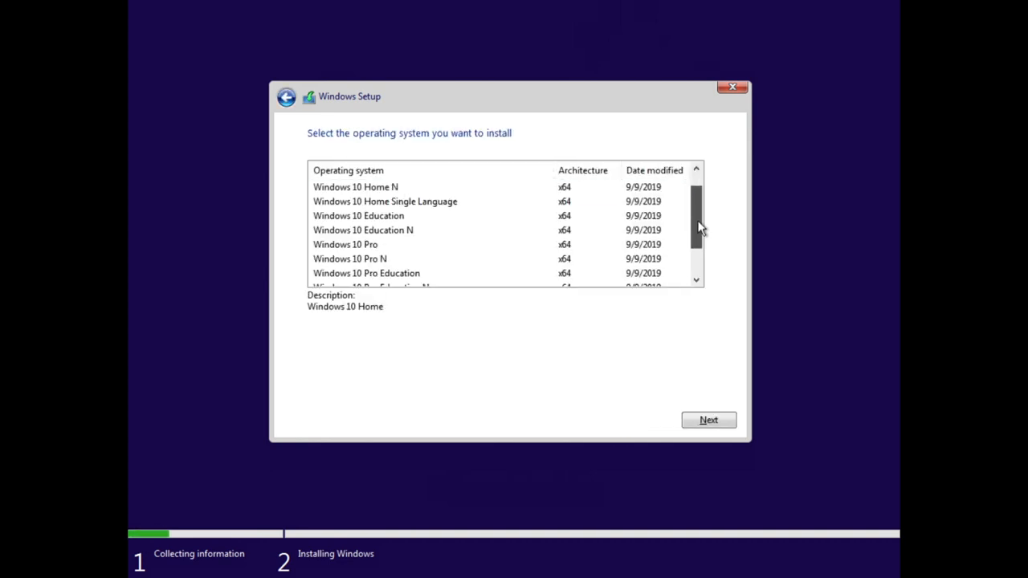
{"action": "scroll", "scroll_direction": "down", "scroll_amount": 3}
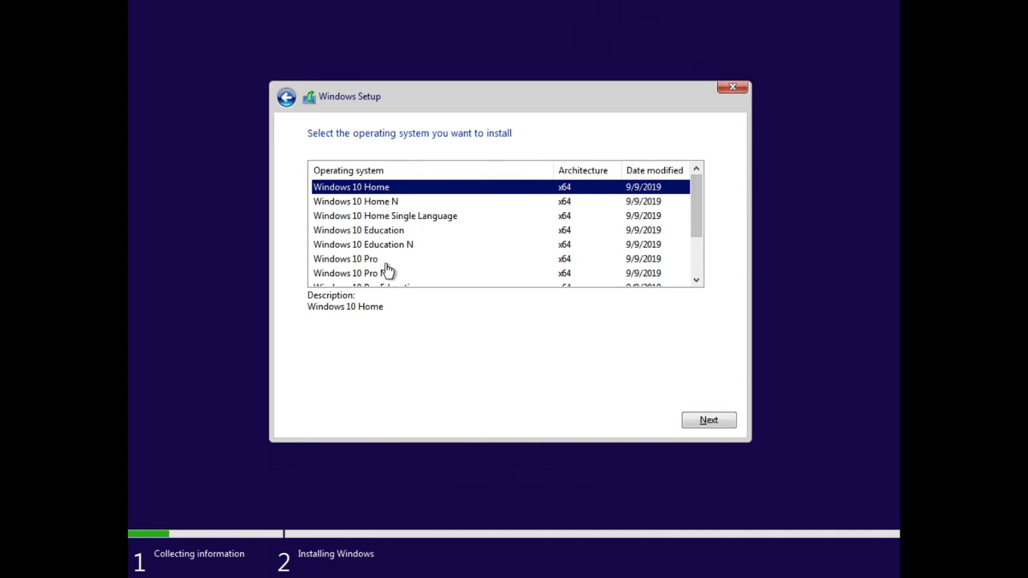
{"action": "left_click", "coordinate": [346, 258]}
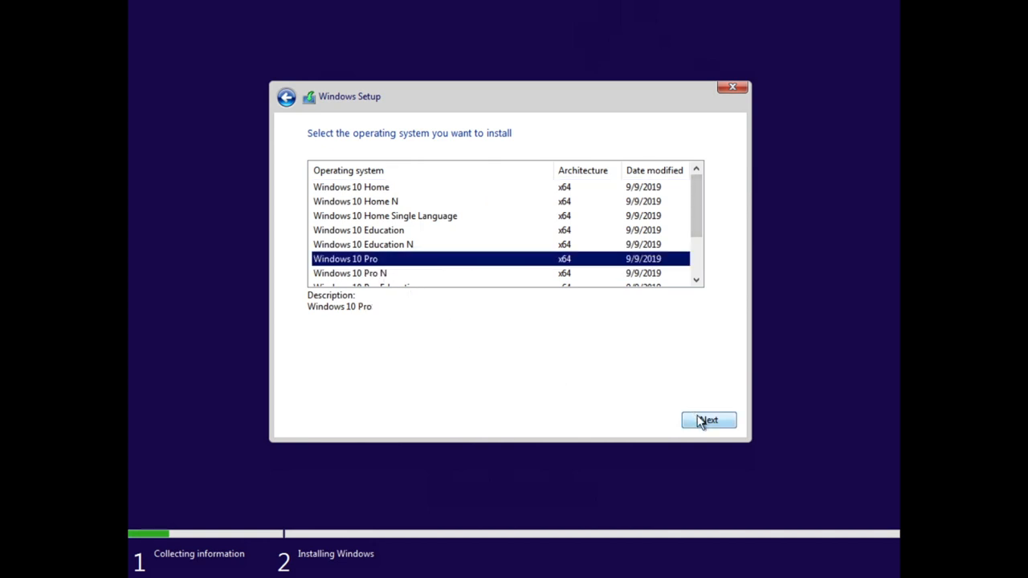
Step: Tick 'I accept the license terms' and continue the installation
{"action": "left_click", "coordinate": [709, 420]}
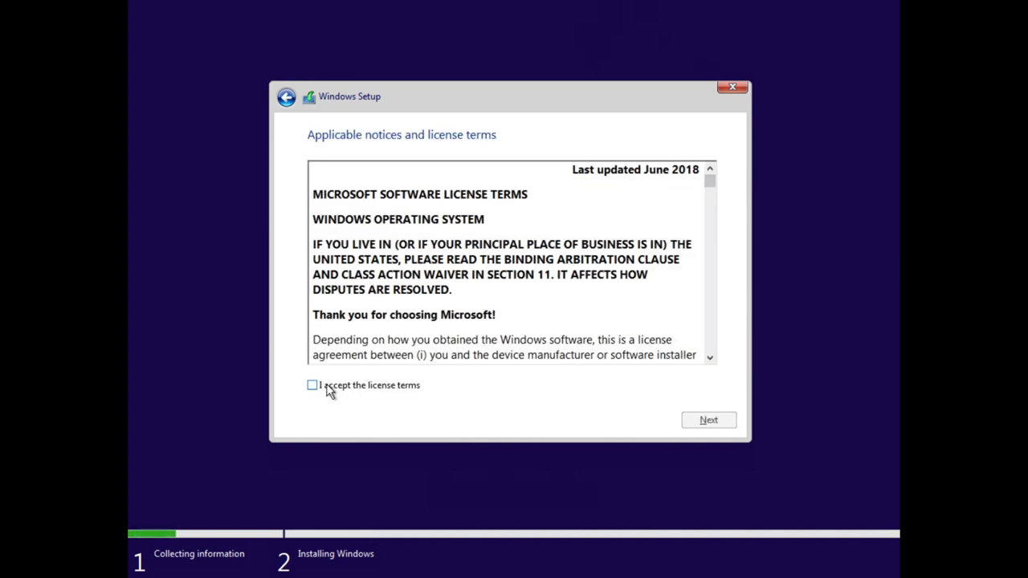
{"action": "left_click", "coordinate": [312, 385]}
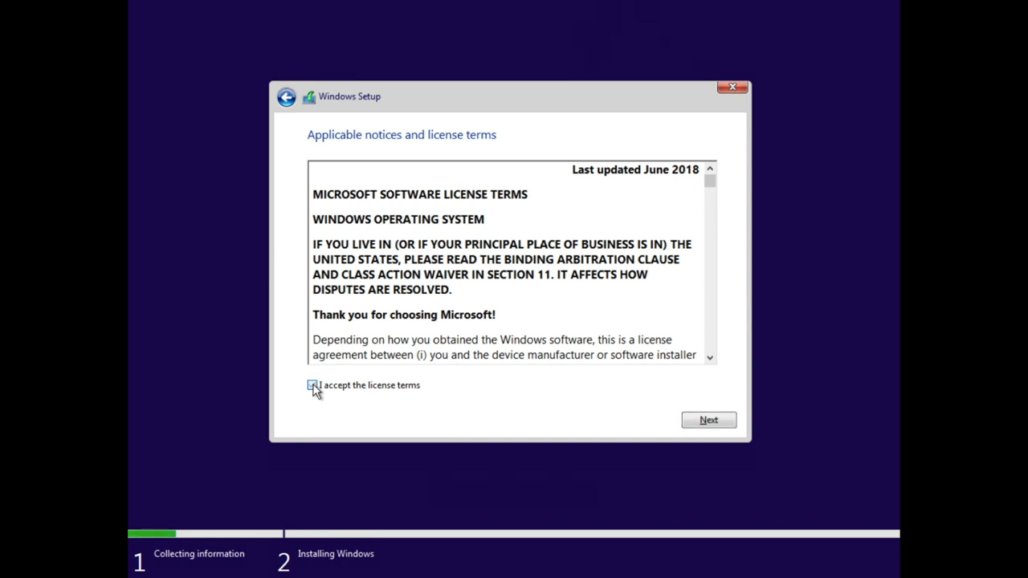
{"action": "left_click", "coordinate": [708, 420]}
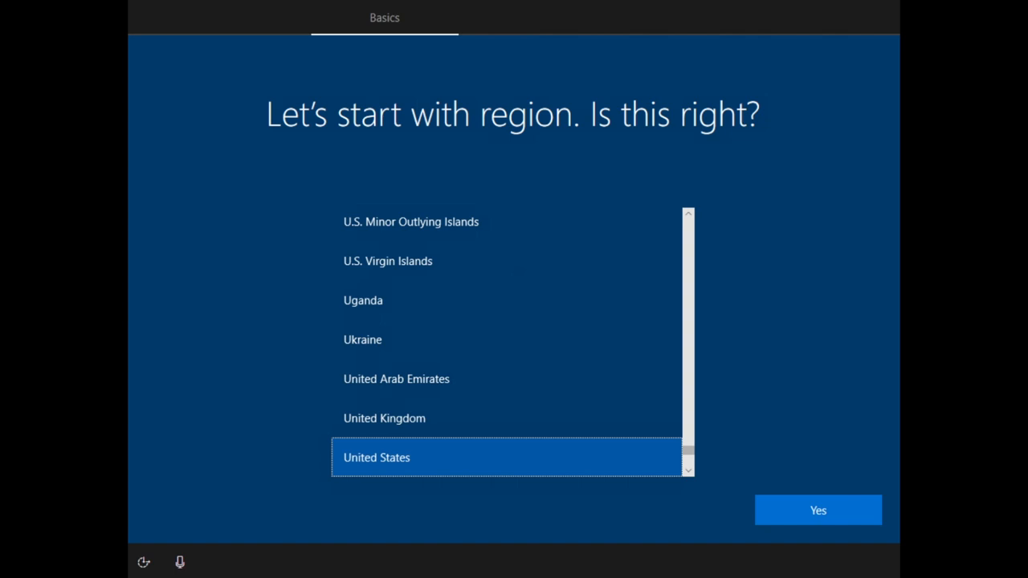
{"action": "mouse_move", "coordinate": [355, 335]}
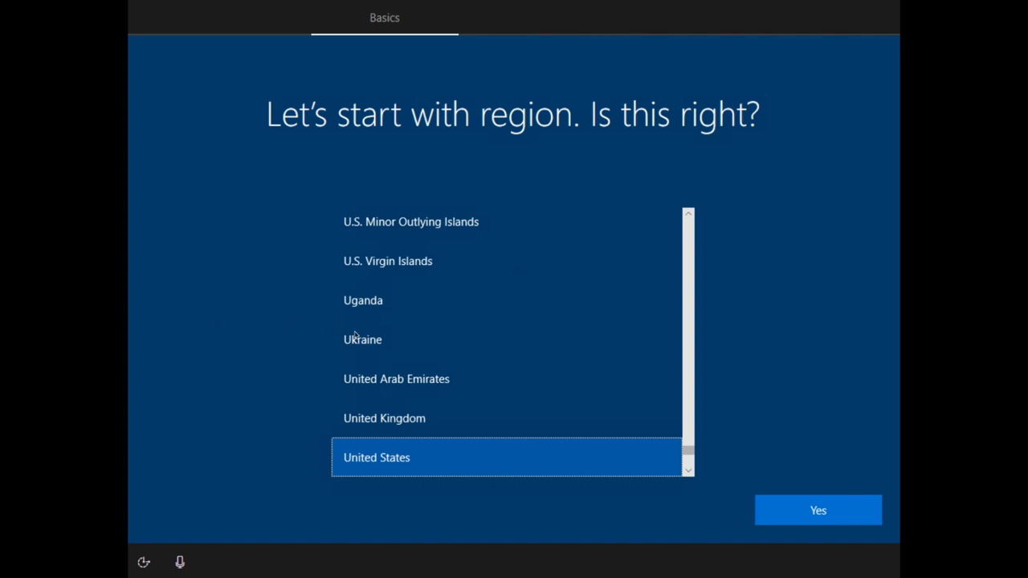
Step: Confirm United States region and US keyboard, skip a second layout, and continue offline with limited setup
{"action": "left_click", "coordinate": [818, 510]}
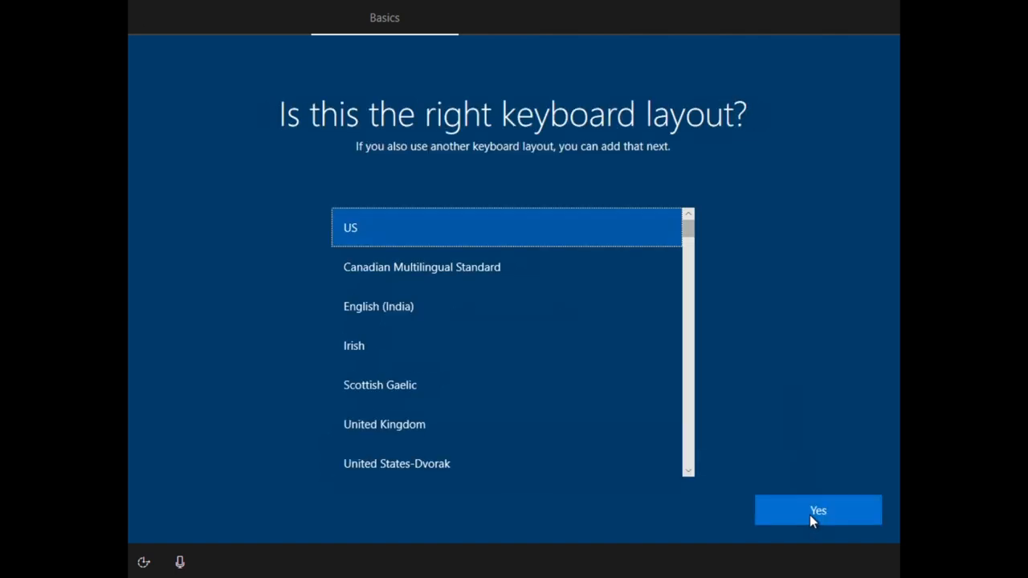
{"action": "left_click", "coordinate": [818, 510]}
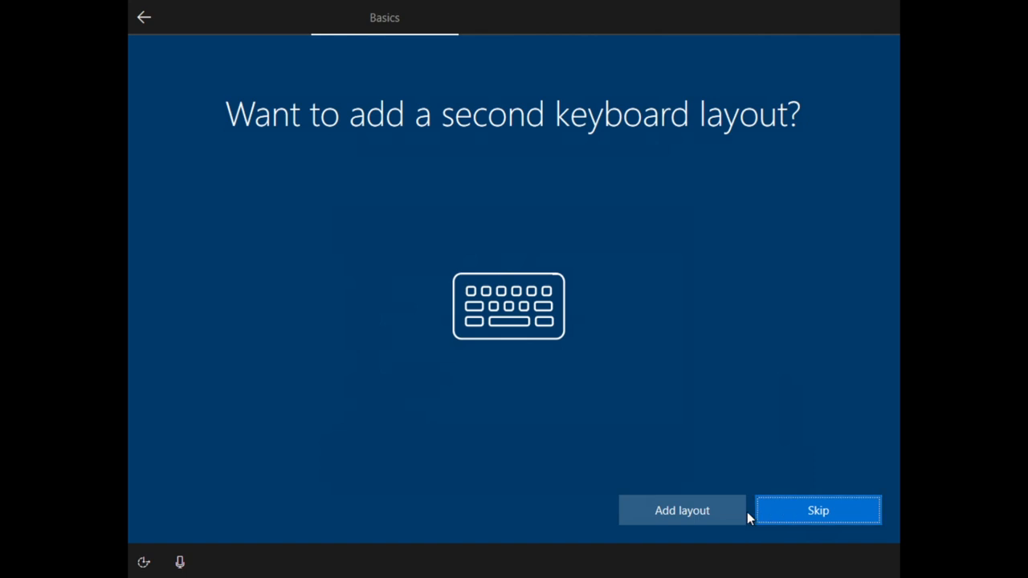
{"action": "left_click", "coordinate": [818, 510]}
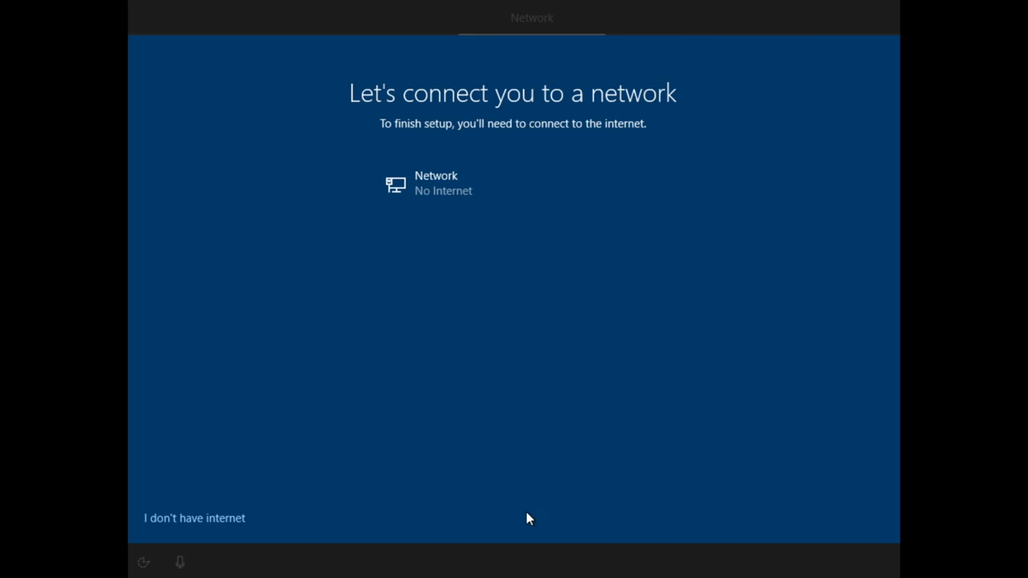
{"action": "left_click", "coordinate": [194, 517]}
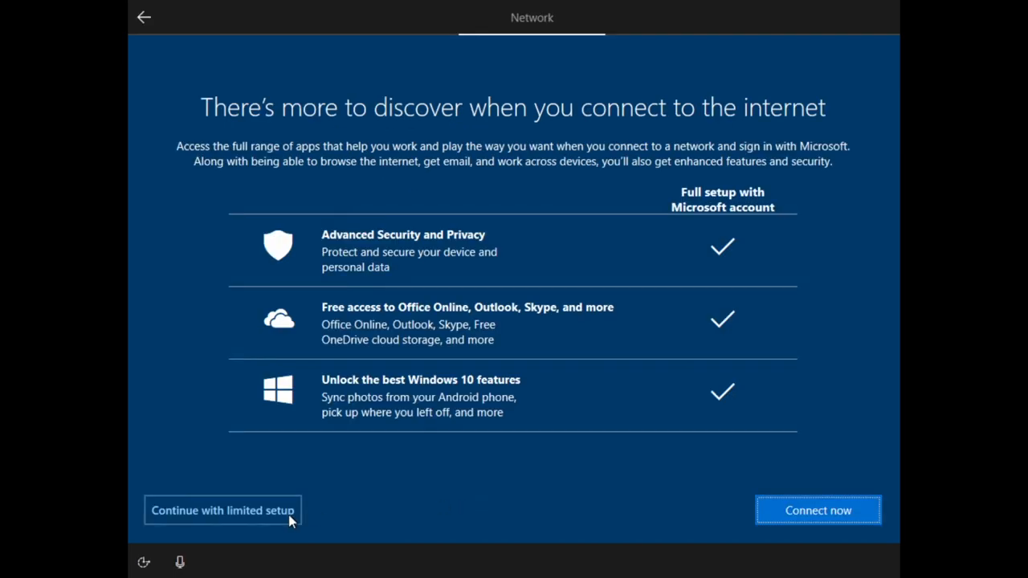
{"action": "left_click", "coordinate": [223, 510]}
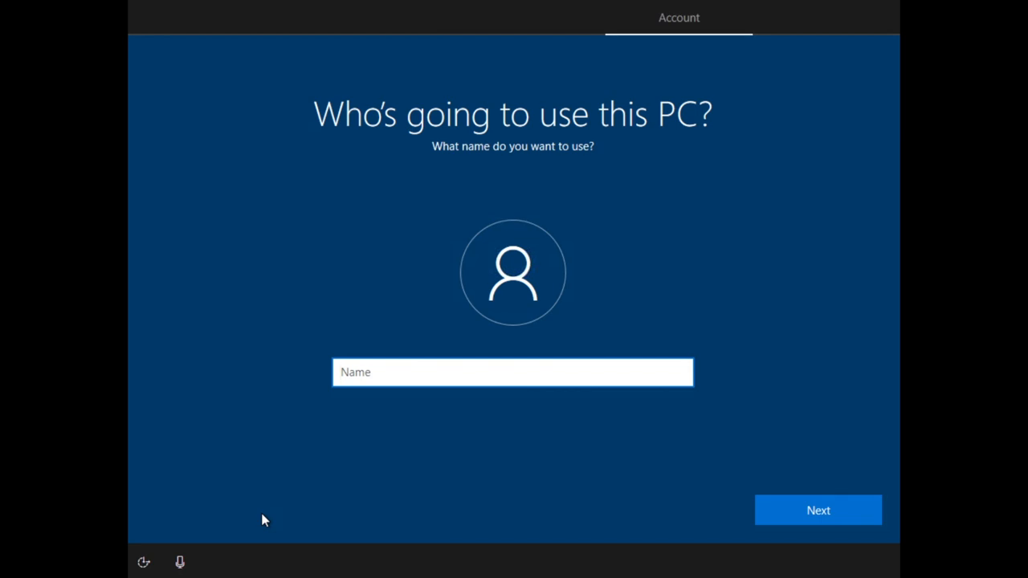
Step: Submit the local account name and password, then accept the privacy settings
{"action": "left_click", "coordinate": [818, 511]}
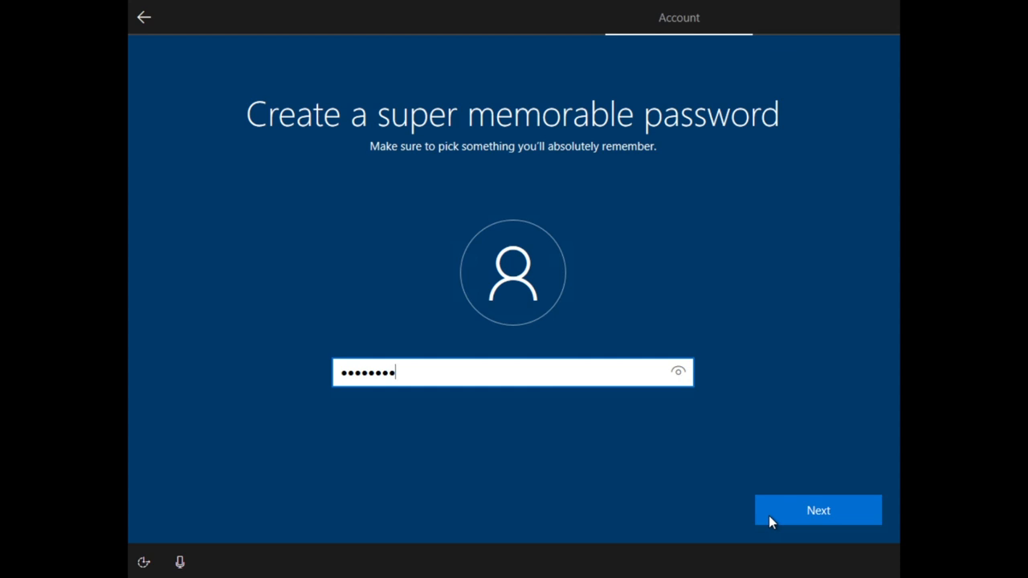
{"action": "left_click", "coordinate": [818, 510]}
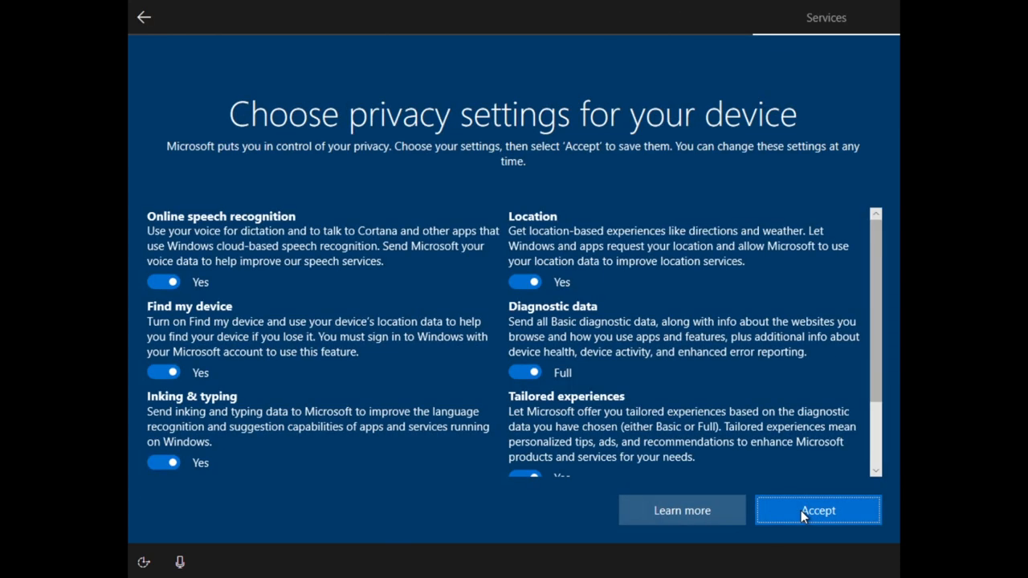
{"action": "left_click", "coordinate": [817, 510]}
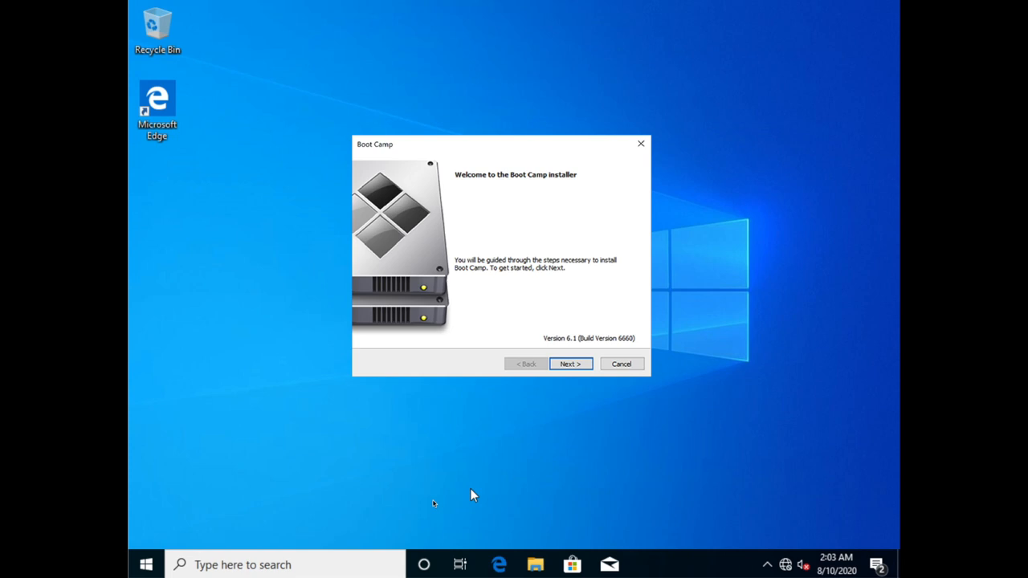
Step: Run the Boot Camp support software installer from its welcome window
{"action": "left_click", "coordinate": [622, 364]}
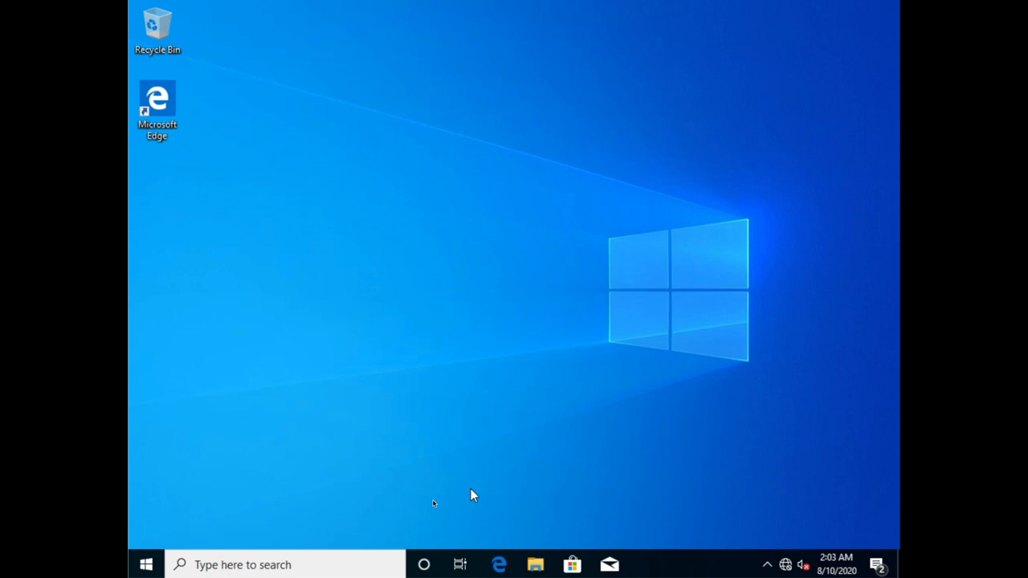
Step: Restart Windows from the Start menu's Power options
{"action": "left_click", "coordinate": [145, 565]}
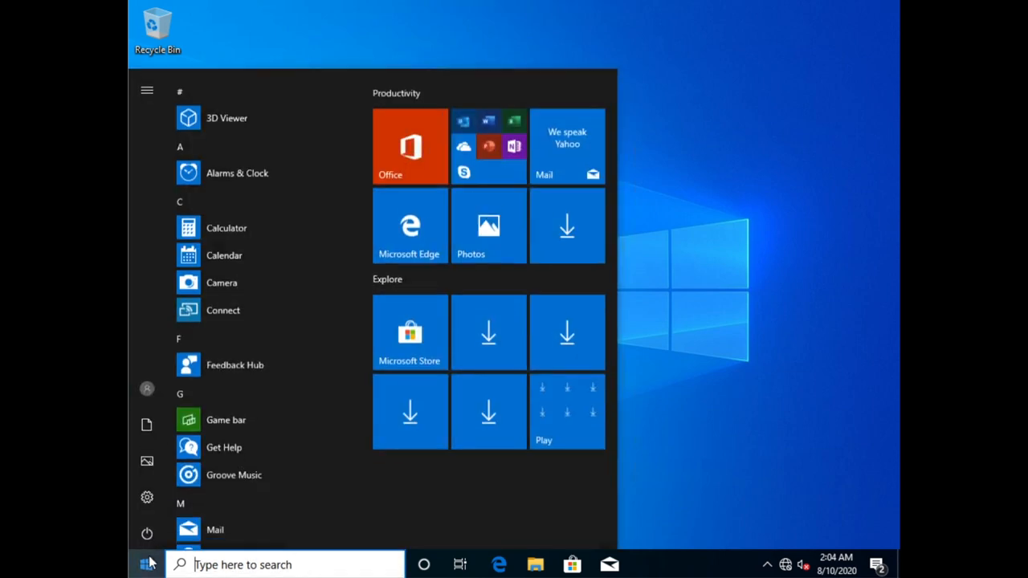
{"action": "left_click", "coordinate": [147, 533]}
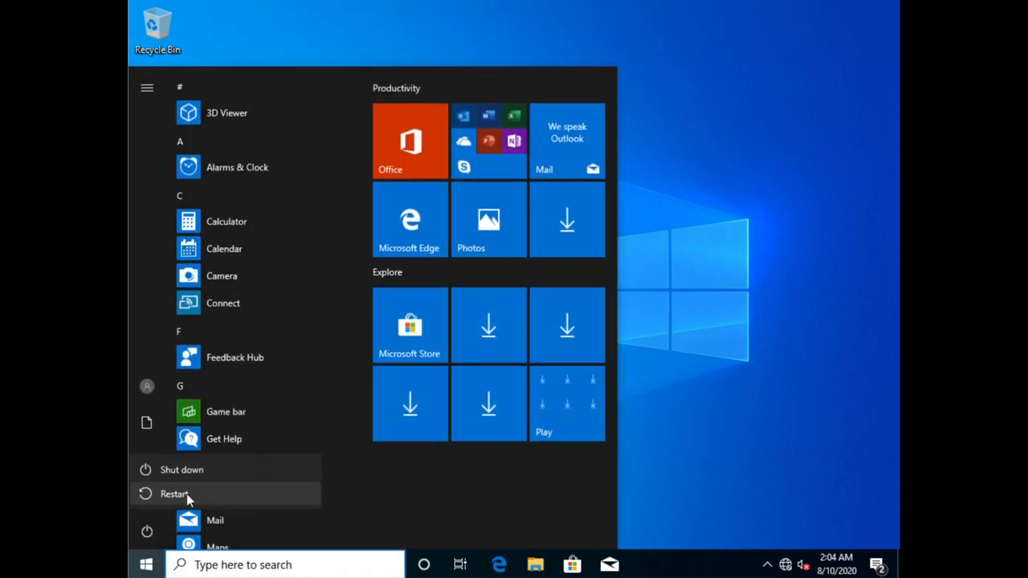
{"action": "mouse_move", "coordinate": [229, 498]}
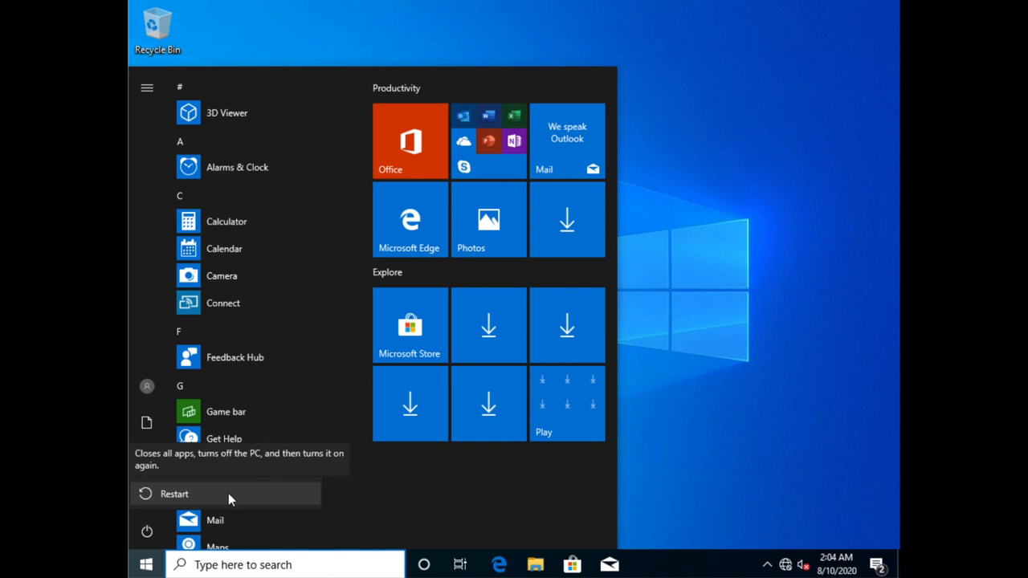
{"action": "left_click", "coordinate": [174, 494]}
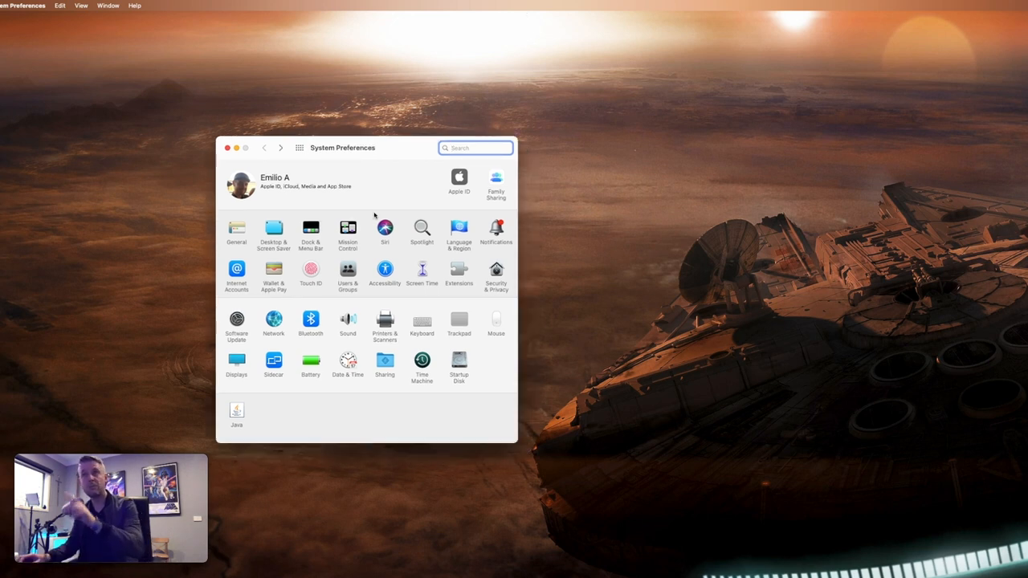
{"action": "mouse_move", "coordinate": [458, 372]}
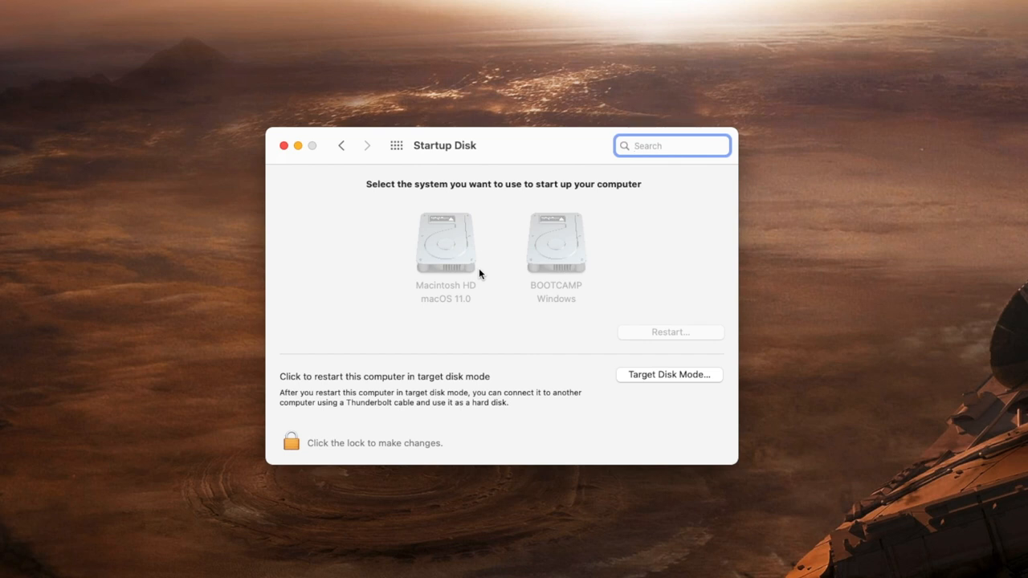
Step: Unlock Startup Disk, select BOOTCAMP Windows, then switch back to Macintosh HD
{"action": "left_click", "coordinate": [290, 442]}
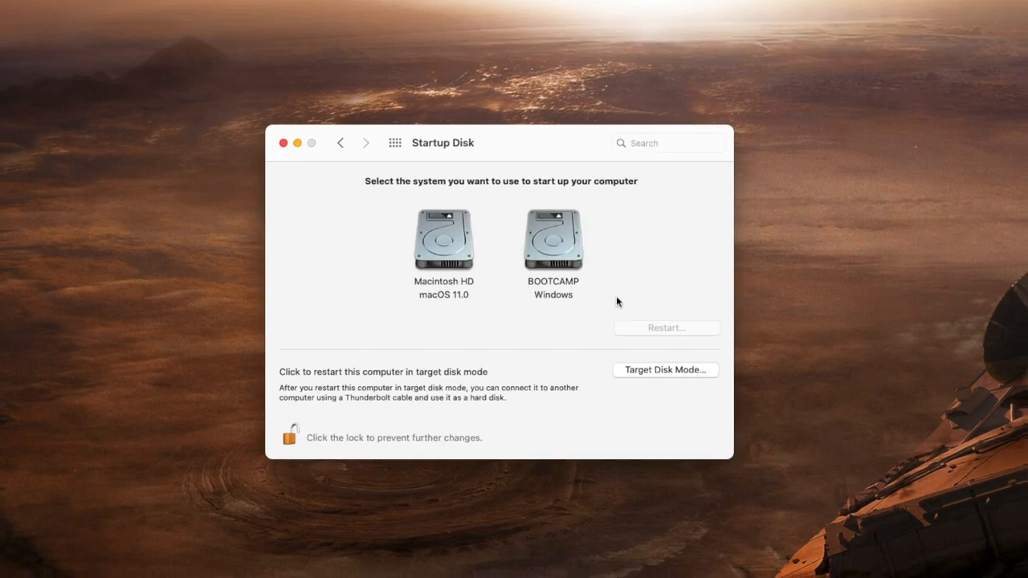
{"action": "mouse_move", "coordinate": [538, 242]}
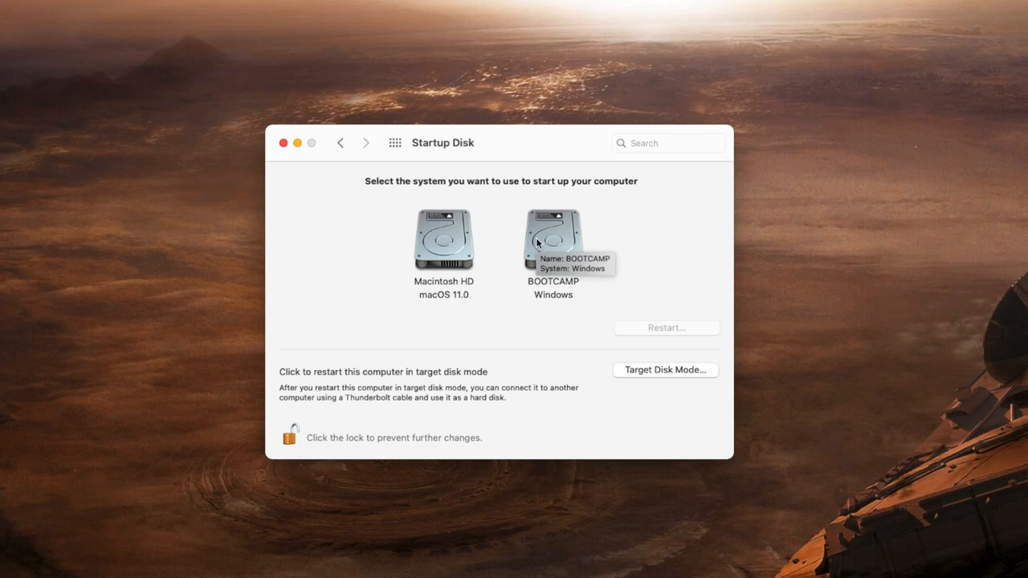
{"action": "left_click", "coordinate": [552, 237]}
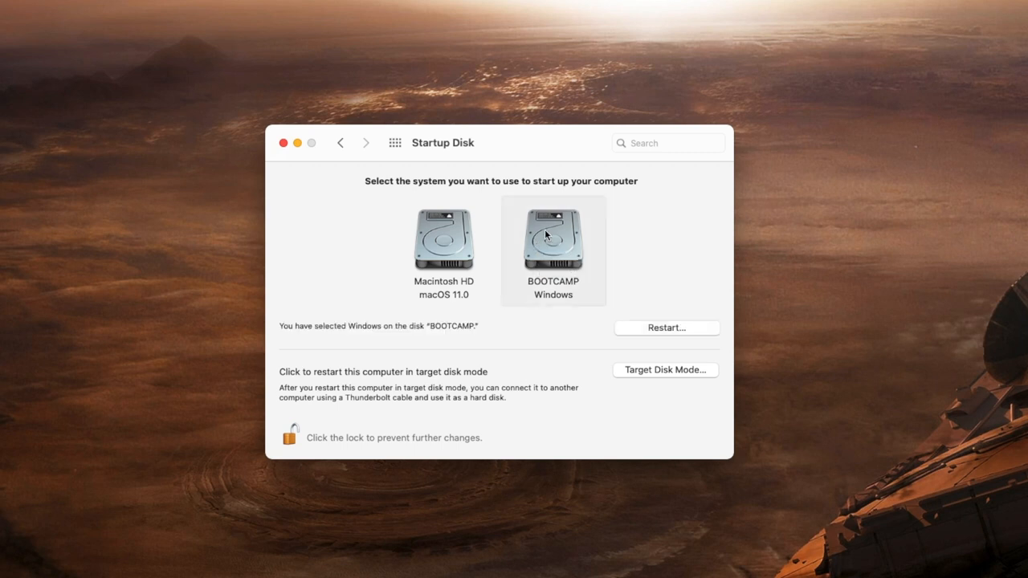
{"action": "mouse_move", "coordinate": [454, 238]}
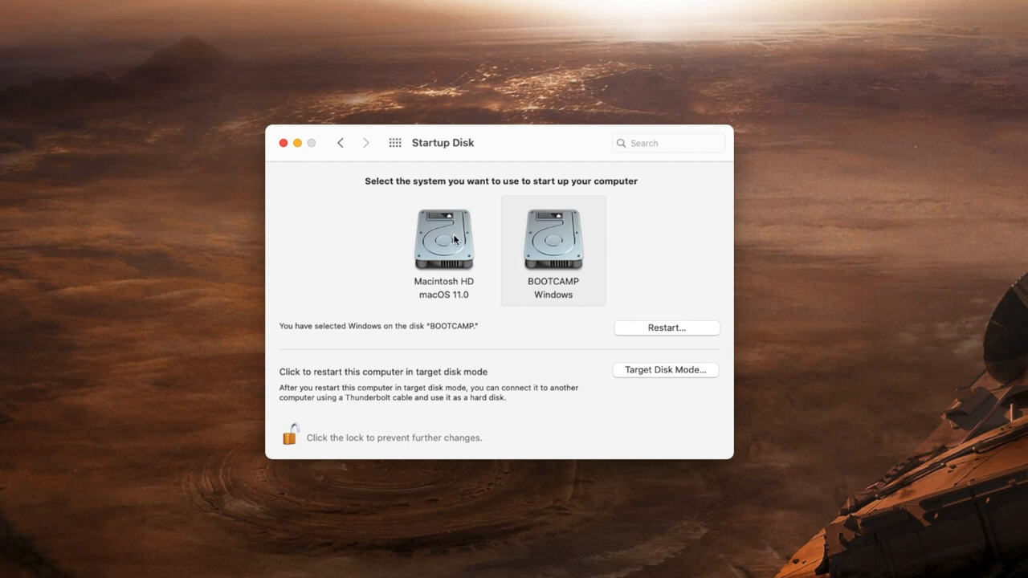
{"action": "left_click", "coordinate": [444, 238]}
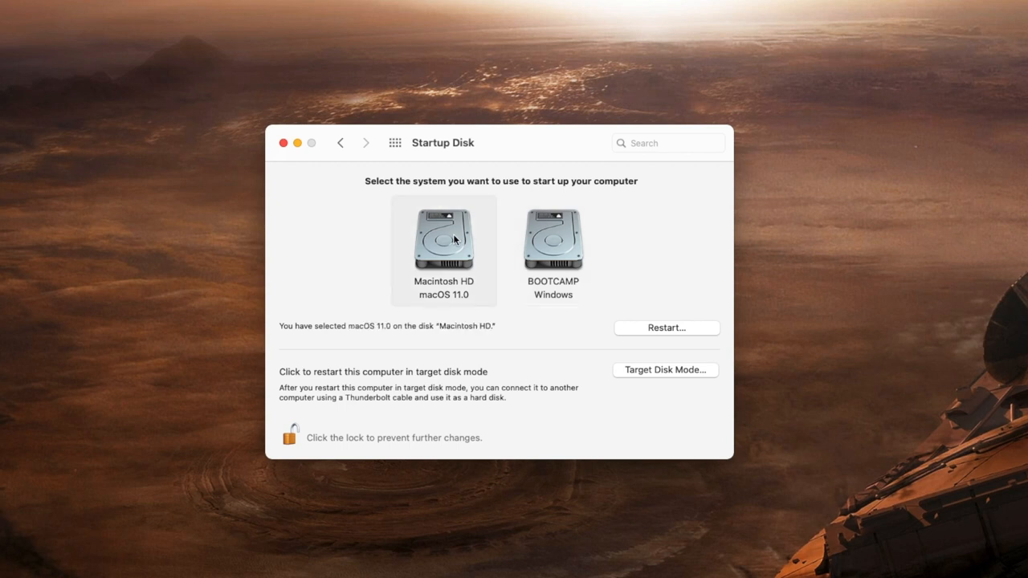